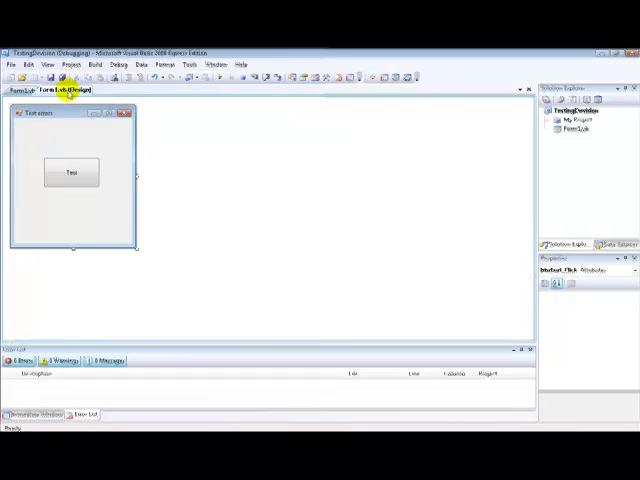
Add the misspelled class-level declaration 'dimm intExample As Integager' above the btnTest_Click handler
{"action": "left_click", "coordinate": [130, 84]}
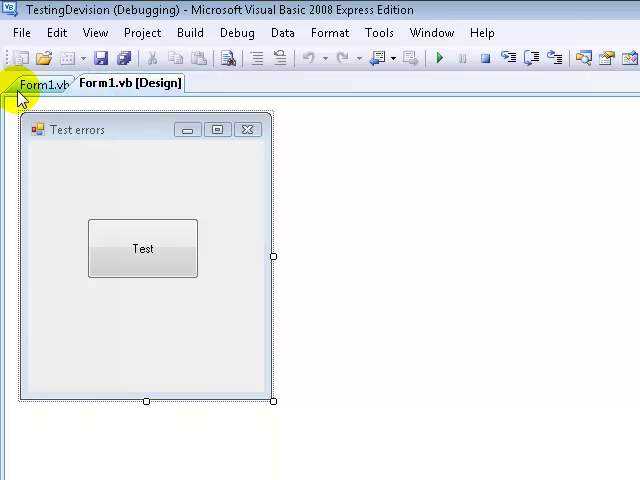
{"action": "left_click", "coordinate": [40, 83]}
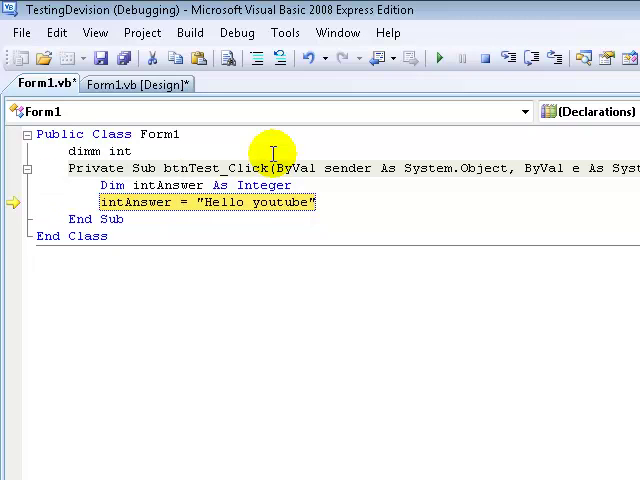
{"action": "type", "text": "Example A"}
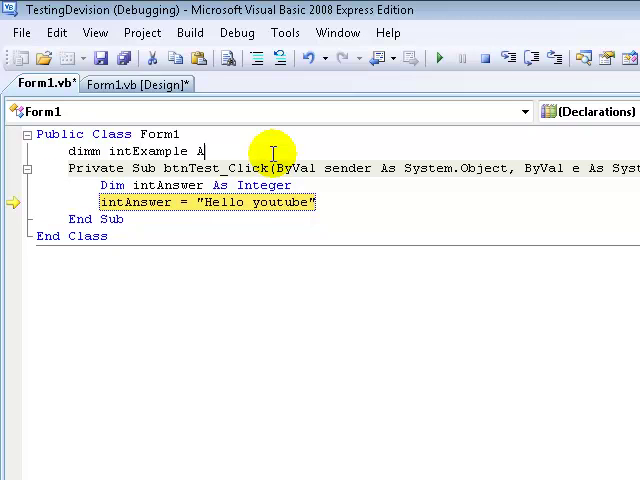
{"action": "type", "text": "s Integer"}
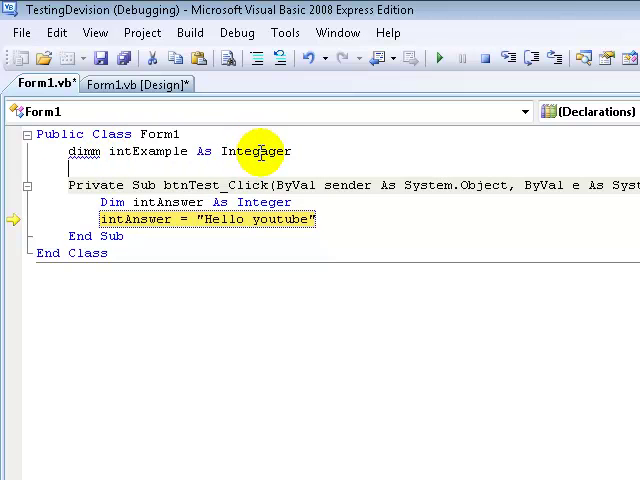
{"action": "double_click", "coordinate": [260, 151]}
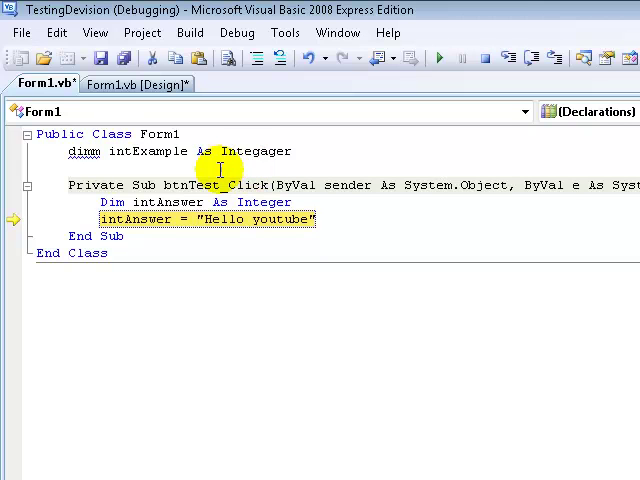
{"action": "mouse_move", "coordinate": [190, 185]}
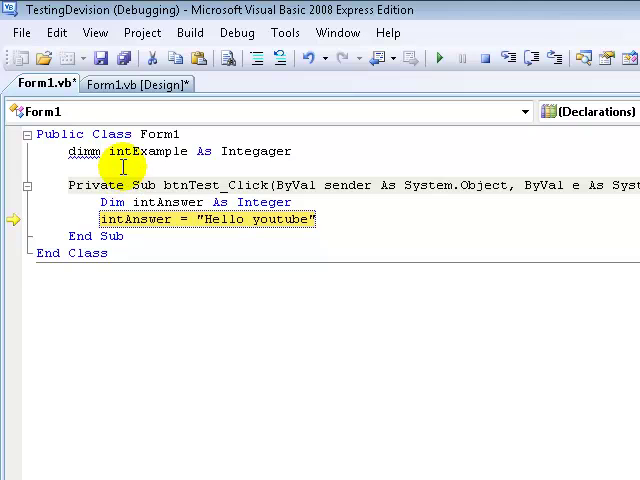
{"action": "mouse_move", "coordinate": [118, 267]}
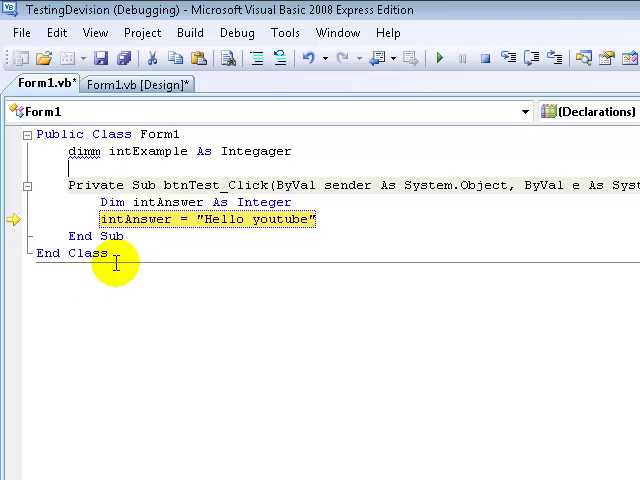
{"action": "mouse_move", "coordinate": [230, 237]}
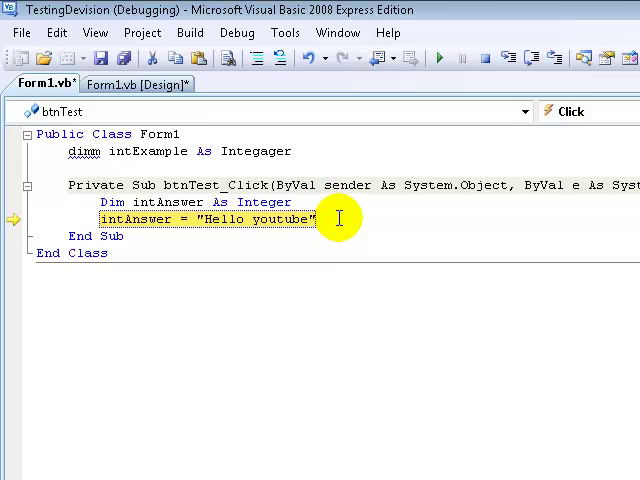
{"action": "mouse_move", "coordinate": [340, 210]}
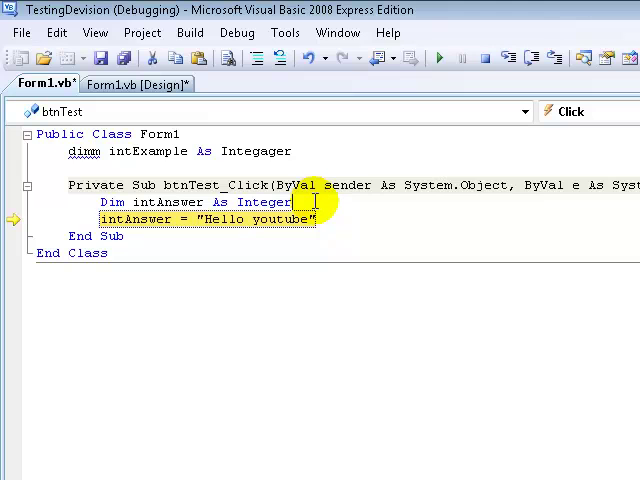
{"action": "mouse_move", "coordinate": [347, 224]}
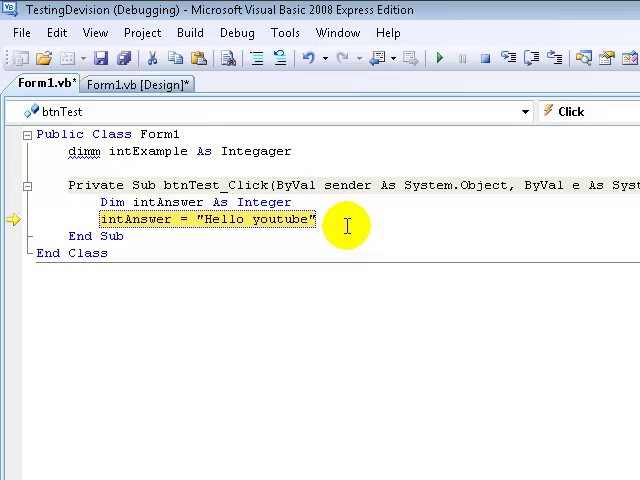
{"action": "mouse_move", "coordinate": [366, 249]}
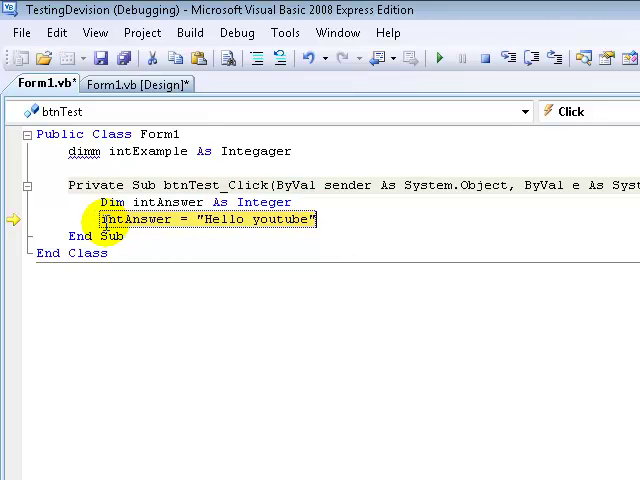
{"action": "double_click", "coordinate": [130, 219]}
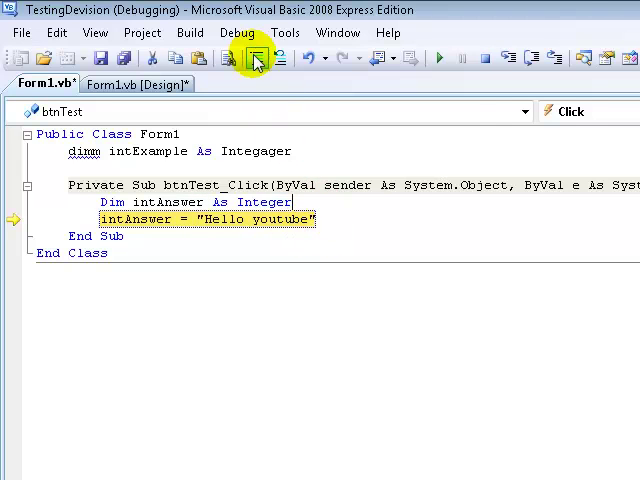
Stop the paused debugging session and start debugging the TestingDevision project again
{"action": "left_click", "coordinate": [236, 32]}
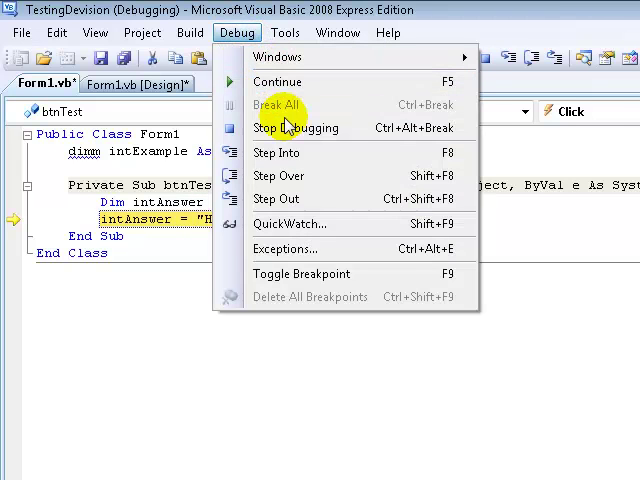
{"action": "left_click", "coordinate": [291, 128]}
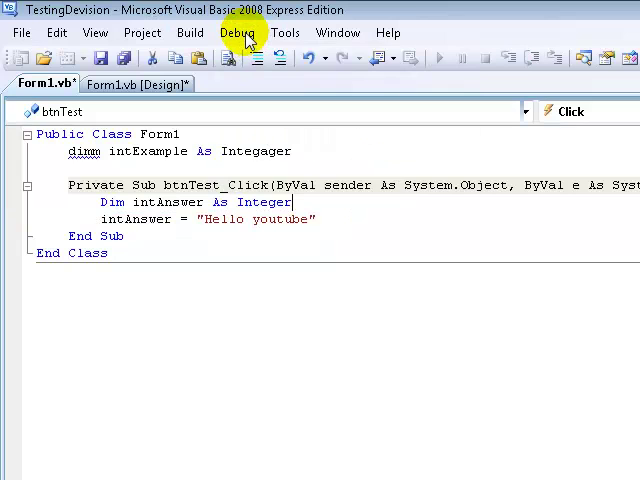
{"action": "left_click", "coordinate": [237, 32]}
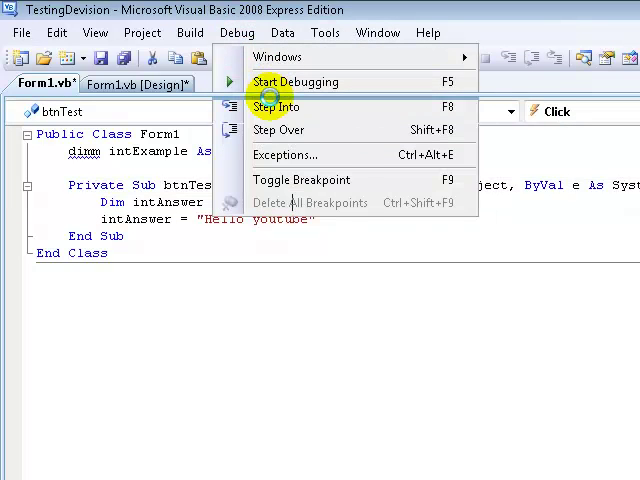
{"action": "left_click", "coordinate": [296, 82]}
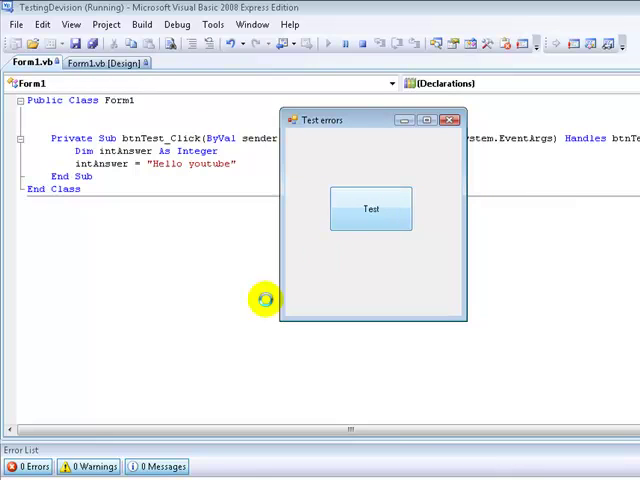
{"action": "mouse_move", "coordinate": [604, 293]}
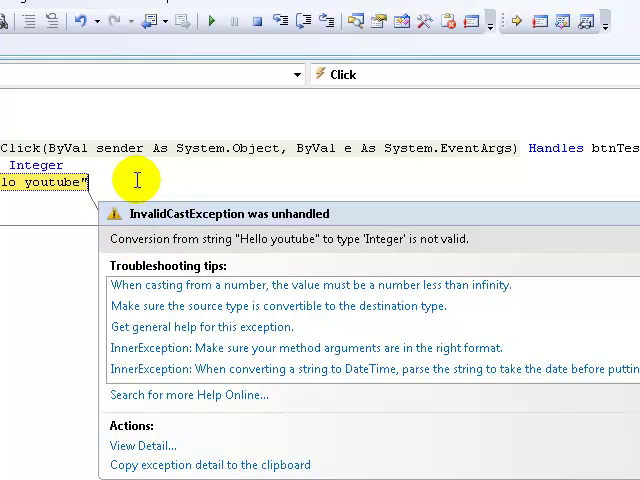
{"action": "mouse_move", "coordinate": [128, 177]}
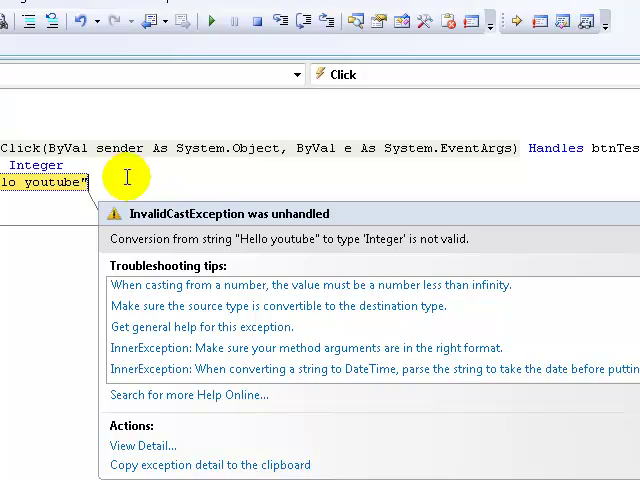